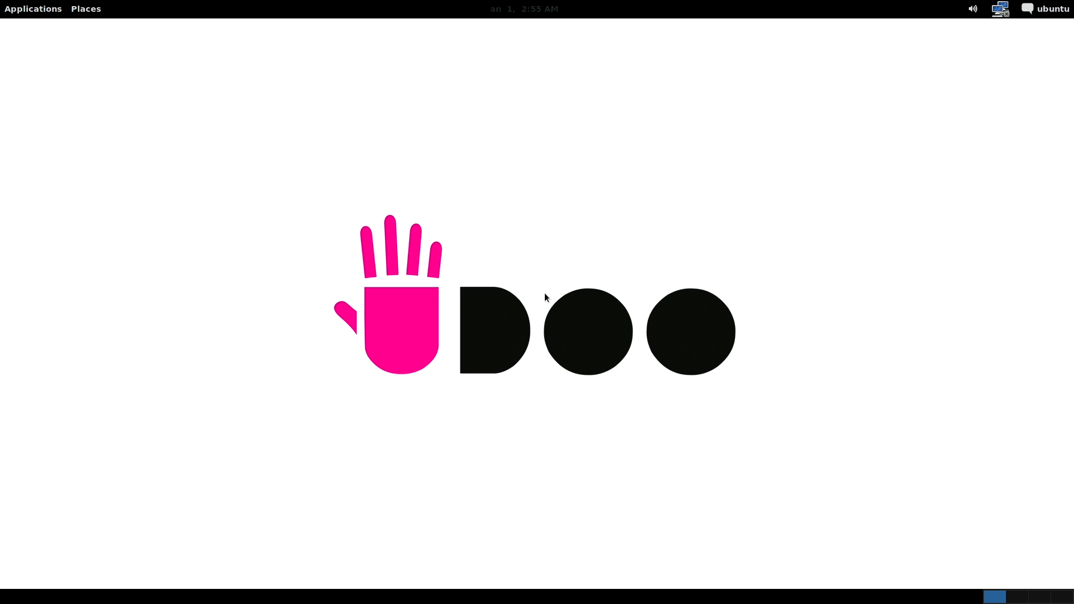
{"action": "mouse_move", "coordinate": [864, 87]}
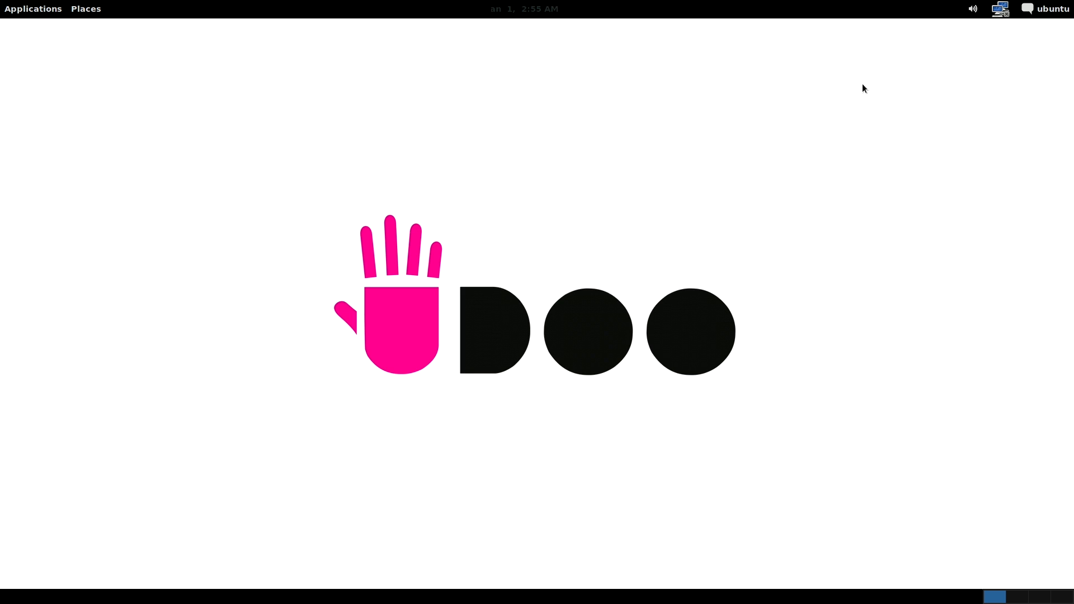
Connect to the 'UDOO network' Wi-Fi, authenticating with the root password and the wireless key.
{"action": "left_click", "coordinate": [998, 9]}
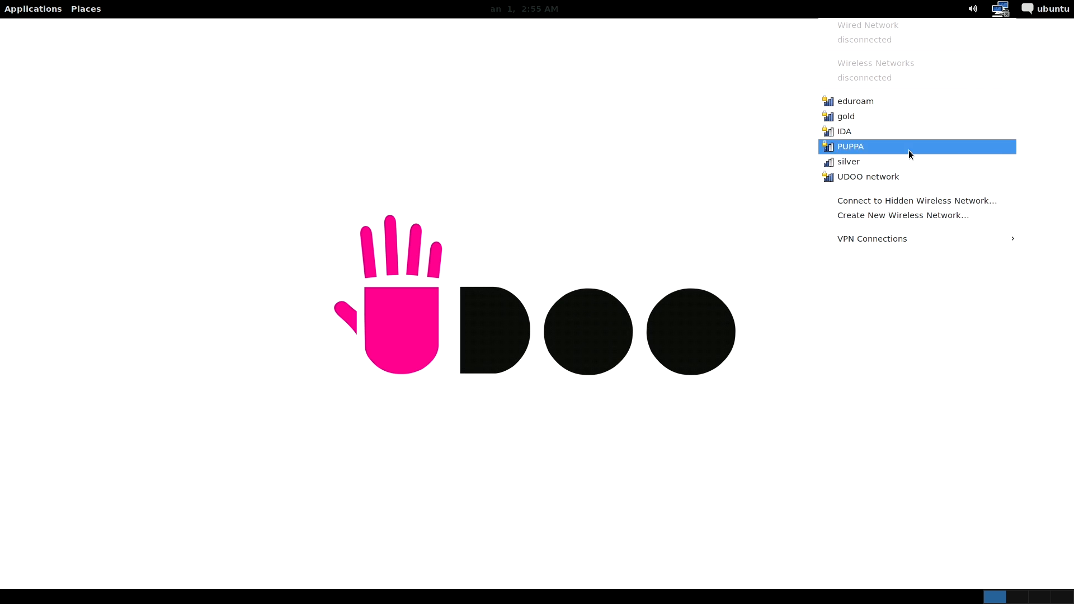
{"action": "left_click", "coordinate": [849, 145]}
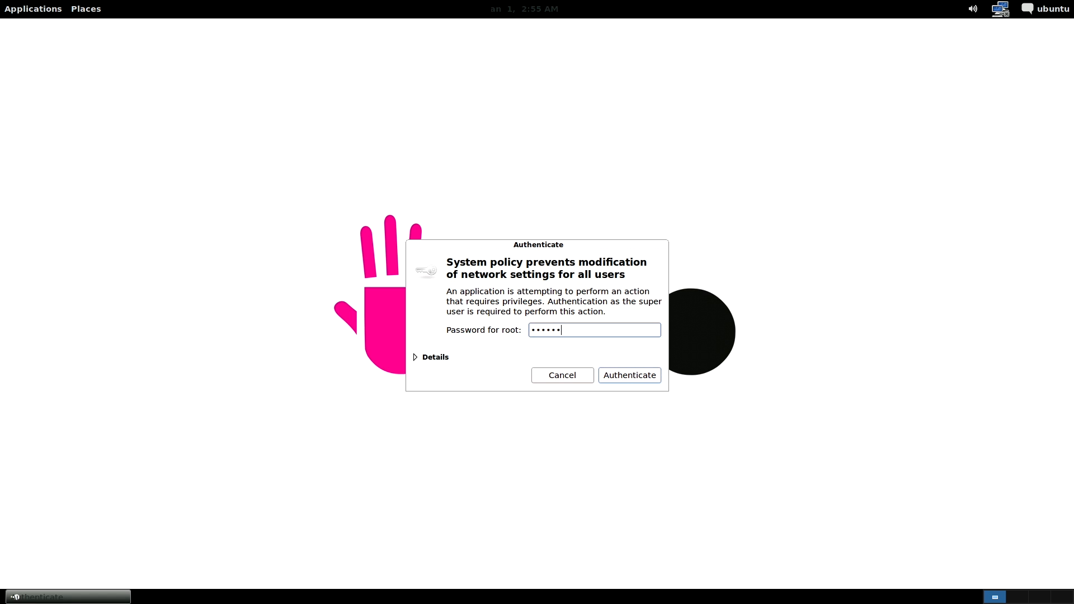
{"action": "left_click", "coordinate": [628, 375]}
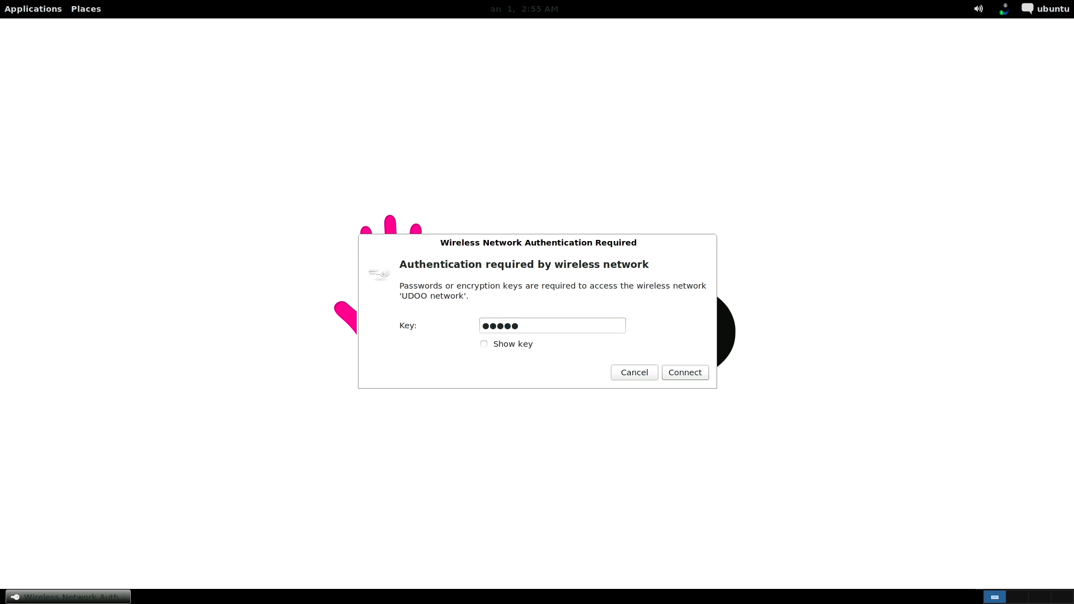
{"action": "left_click", "coordinate": [684, 371]}
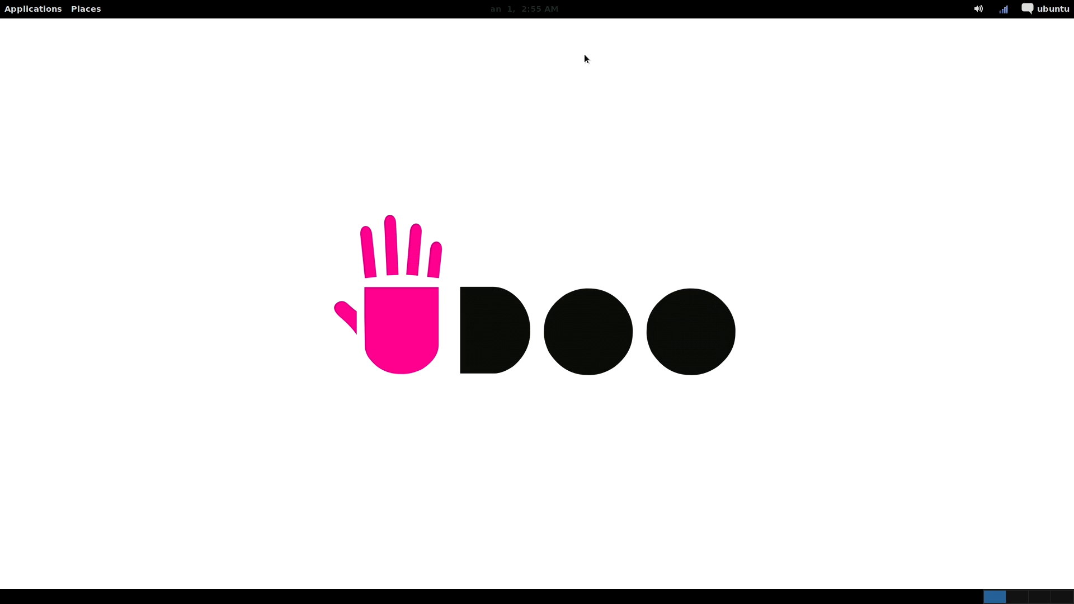
Launch a terminal from Applications > Accessories and check the Python version (2.7.2+).
{"action": "left_click", "coordinate": [33, 8]}
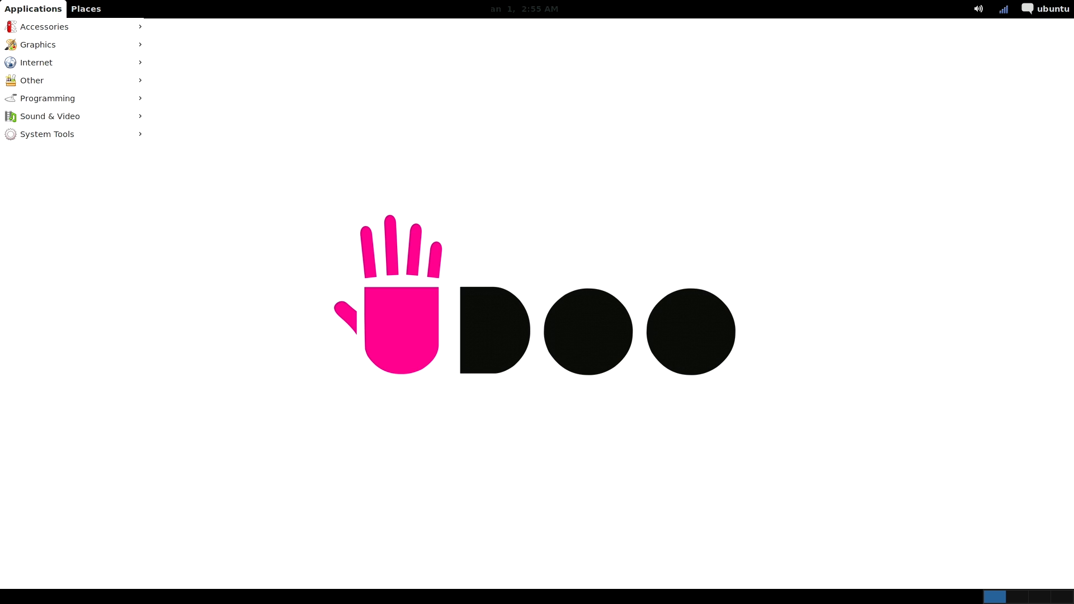
{"action": "mouse_move", "coordinate": [47, 99]}
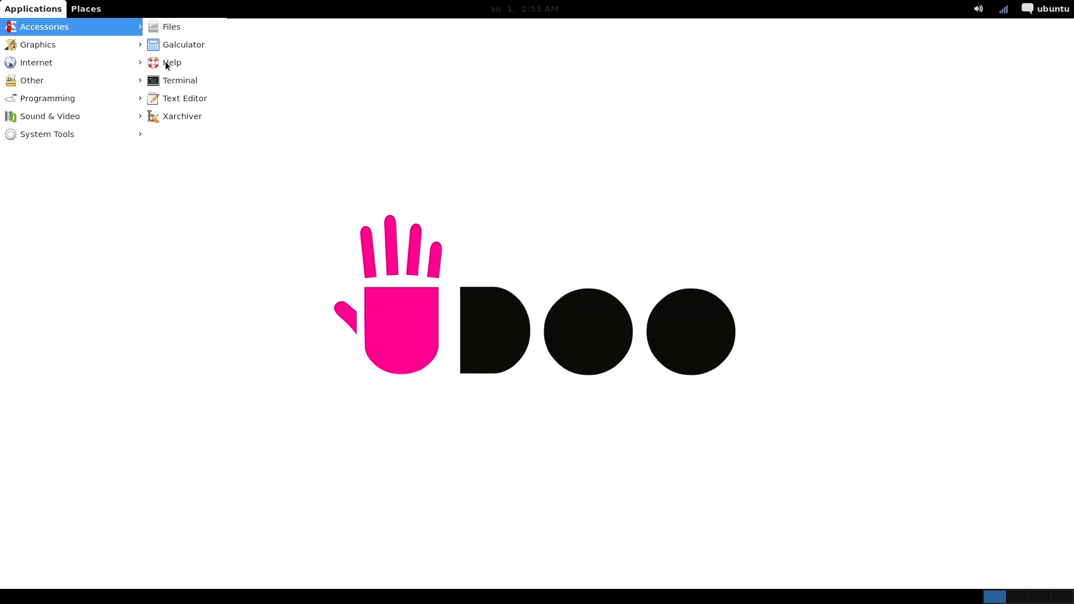
{"action": "left_click", "coordinate": [179, 81]}
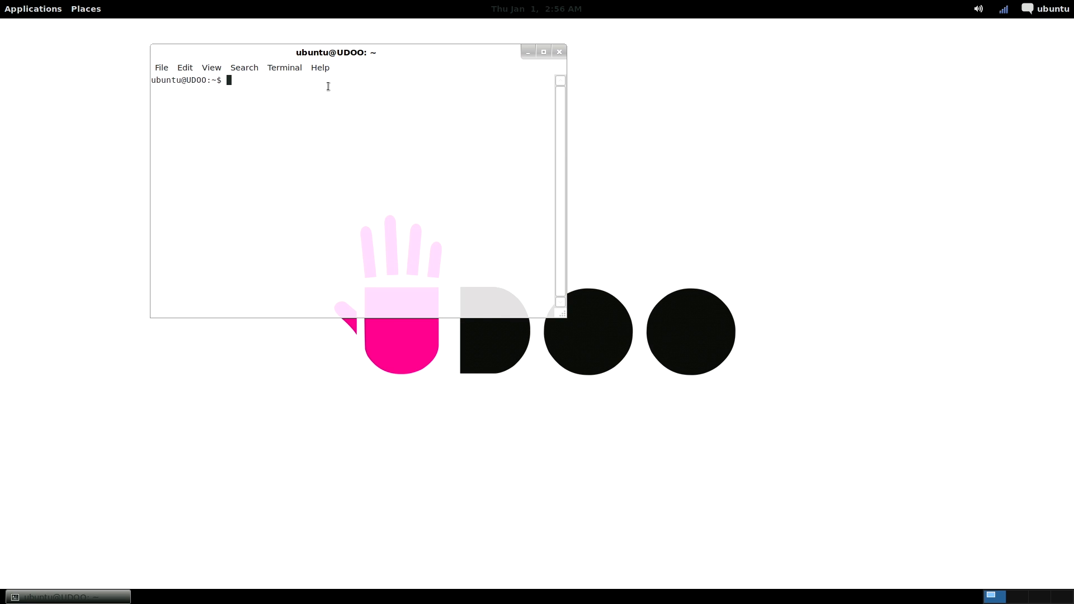
{"action": "type", "text": "python -"}
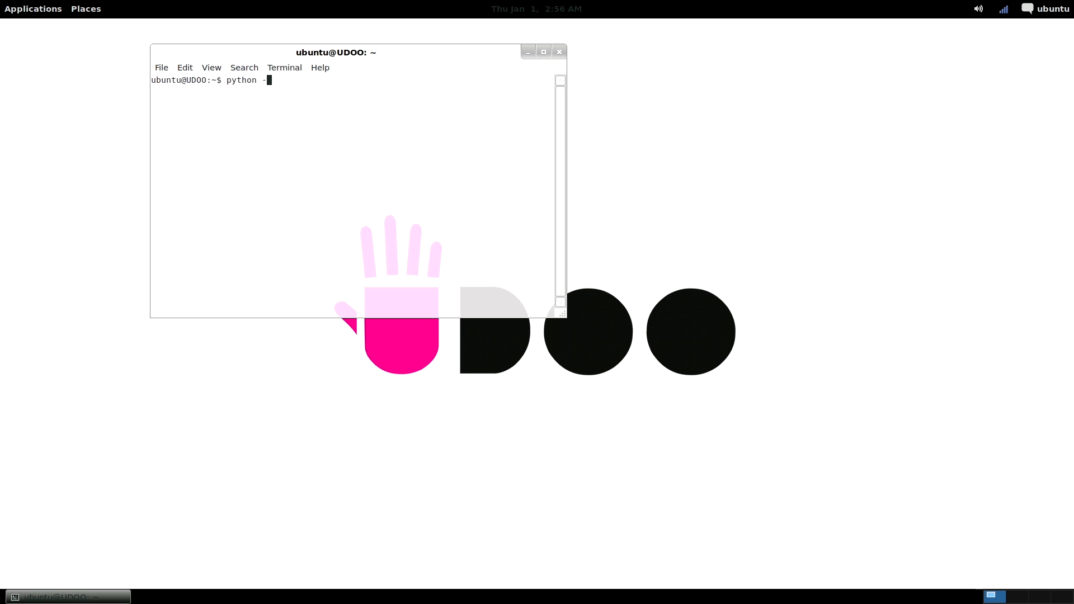
{"action": "key", "text": "Return"}
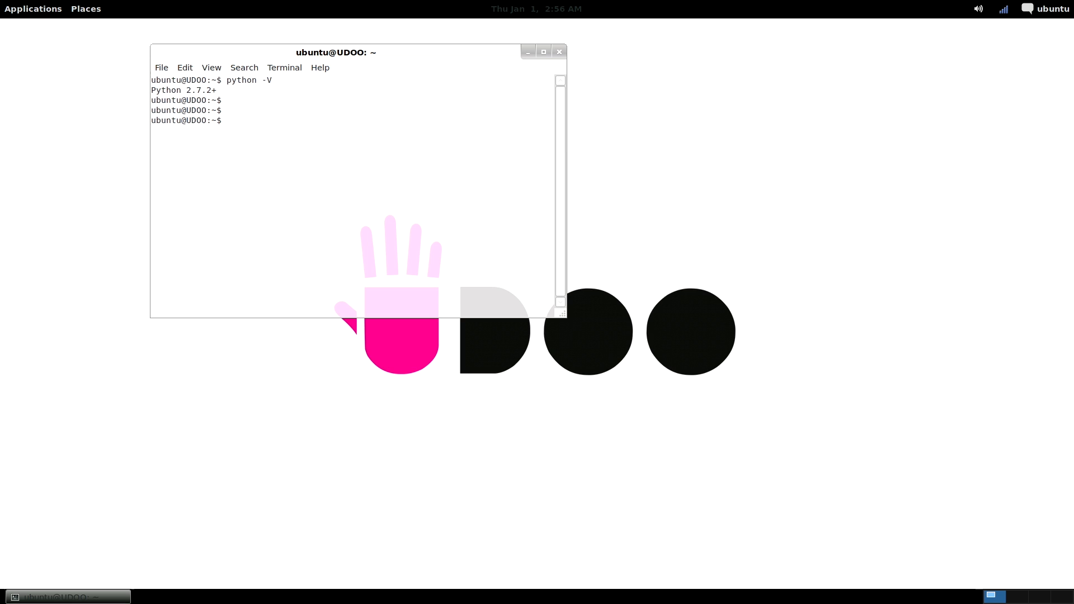
Check the Java (1.6.0_23) and Perl (5.12.4) versions with java -version and perl -version.
{"action": "type", "text": "java -"}
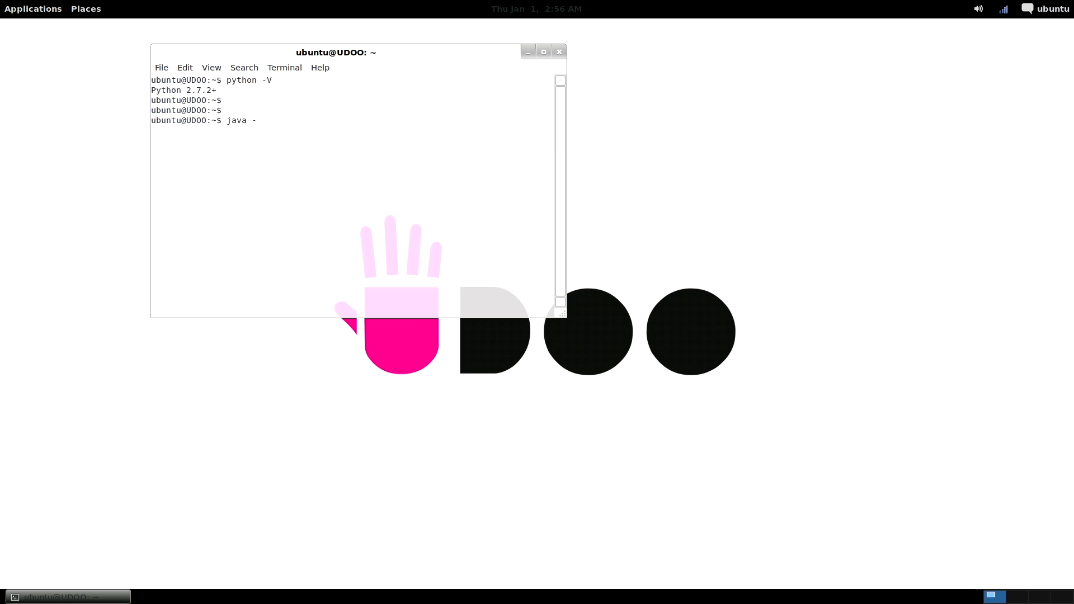
{"action": "type", "text": "version"}
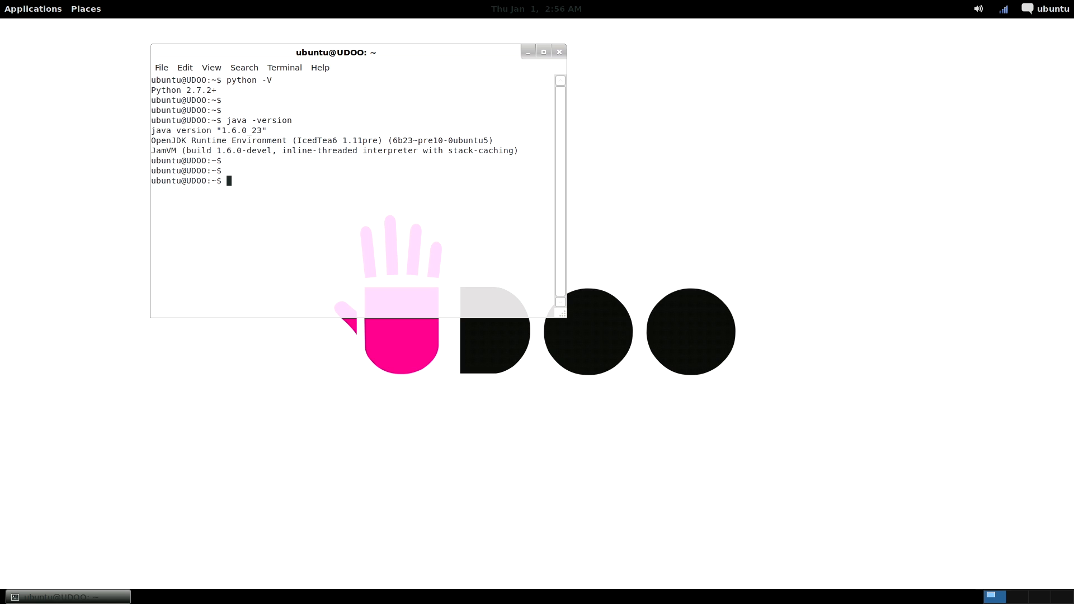
{"action": "type", "text": "perl"}
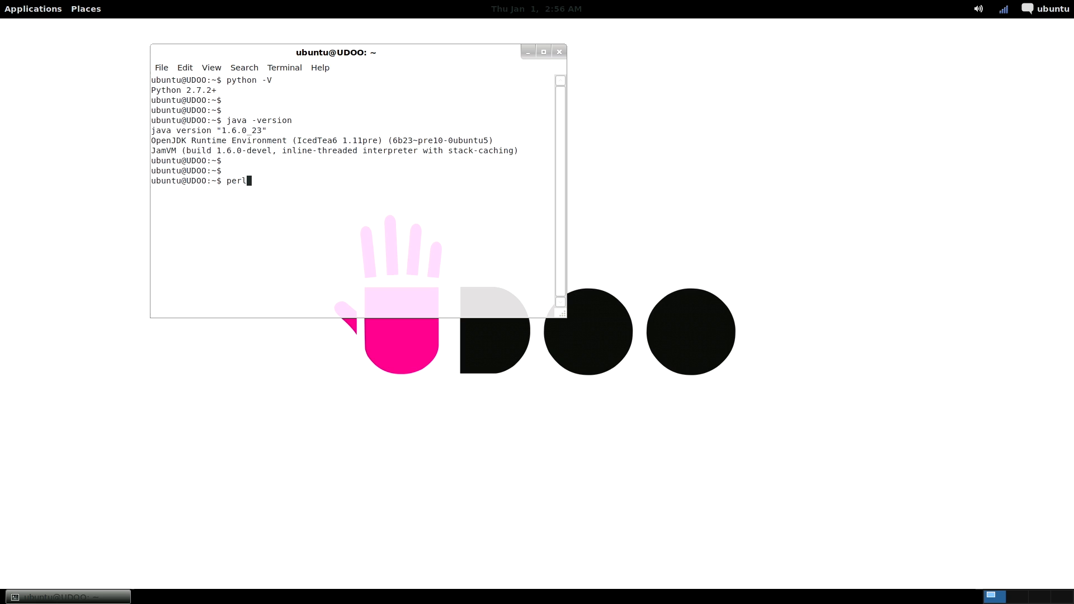
{"action": "type", "text": "-"}
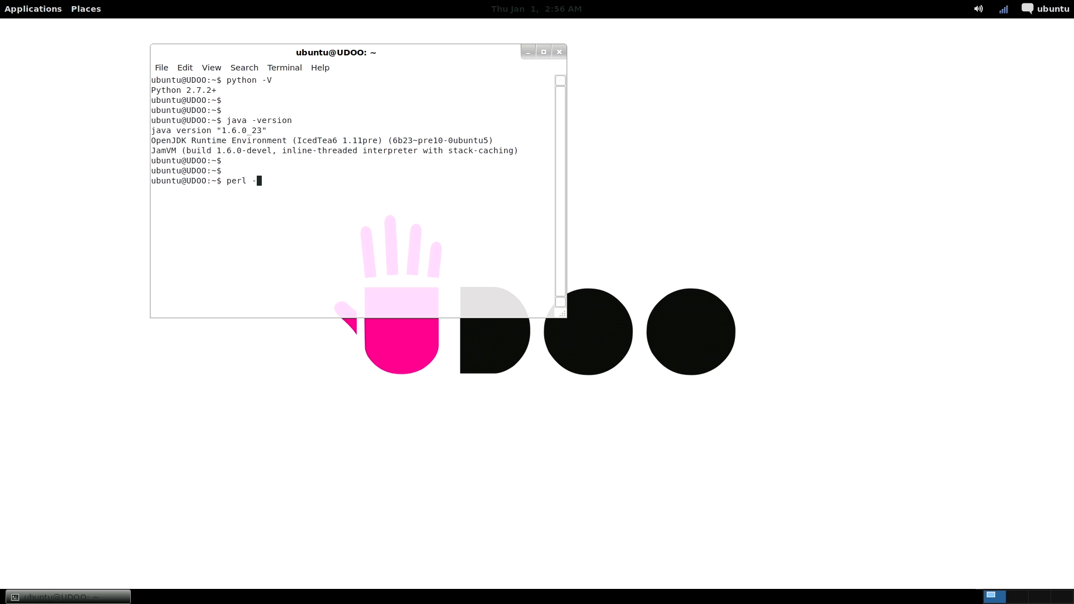
{"action": "type", "text": "version"}
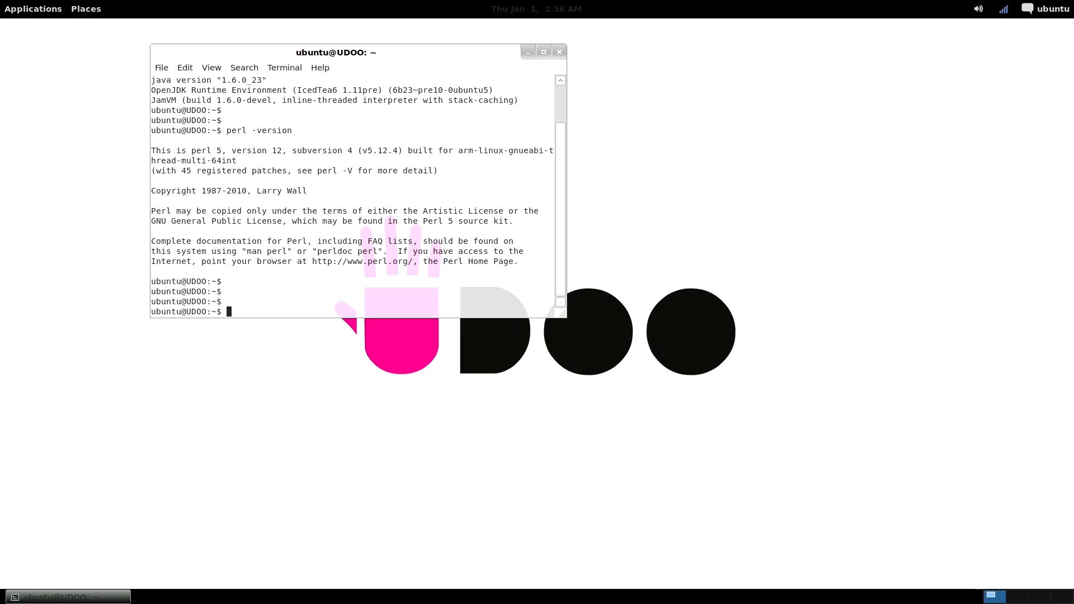
Run lsb_release -a, reporting Ubuntu 11.10 with codename oneiric.
{"action": "type", "text": "ls"}
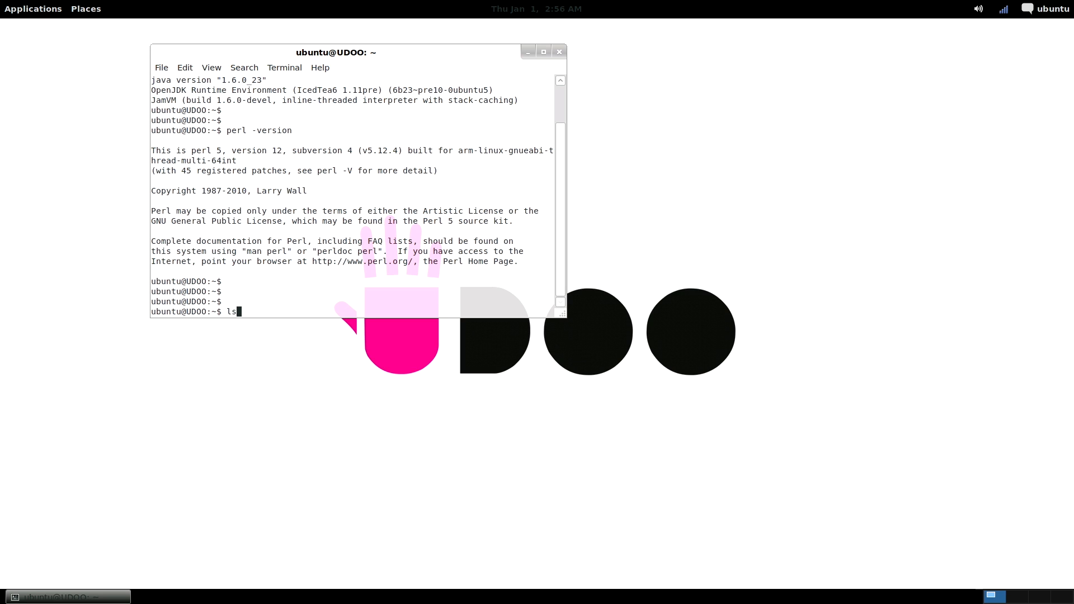
{"action": "type", "text": "b_rele"}
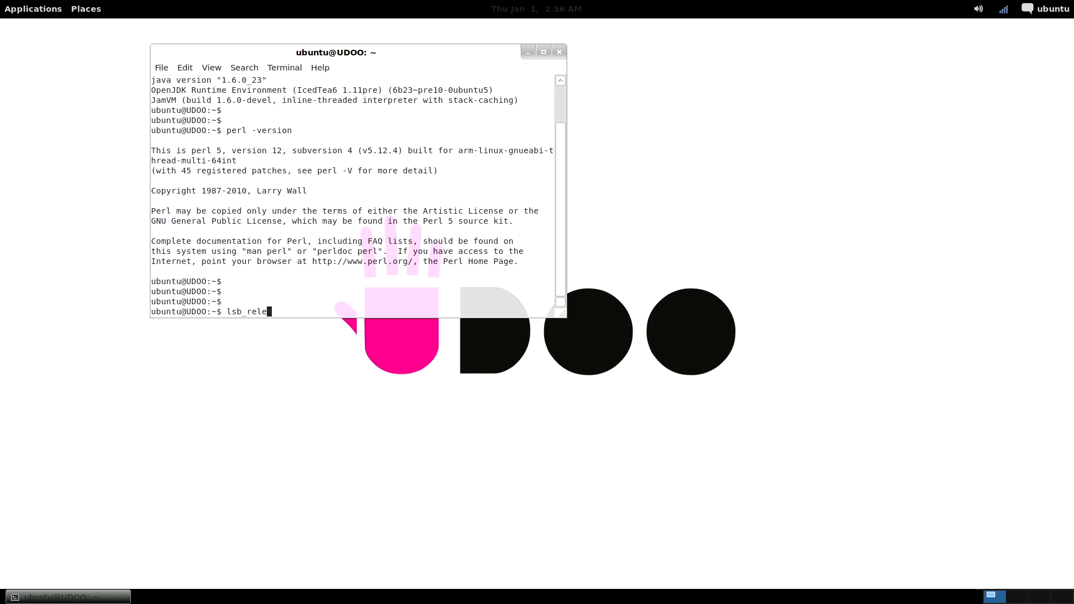
{"action": "type", "text": "ase -a"}
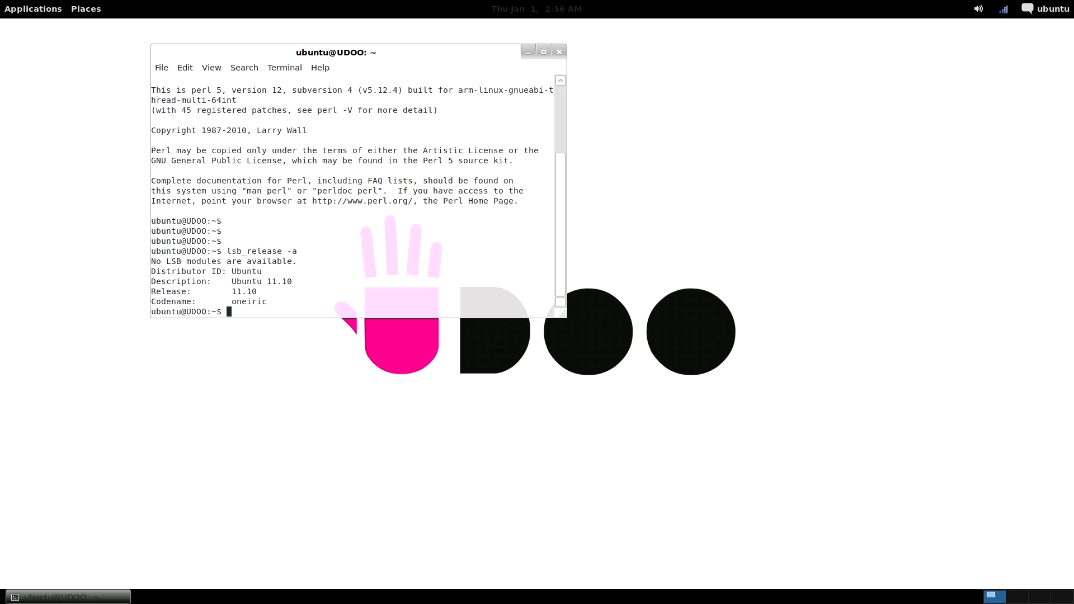
{"action": "left_click", "coordinate": [33, 8]}
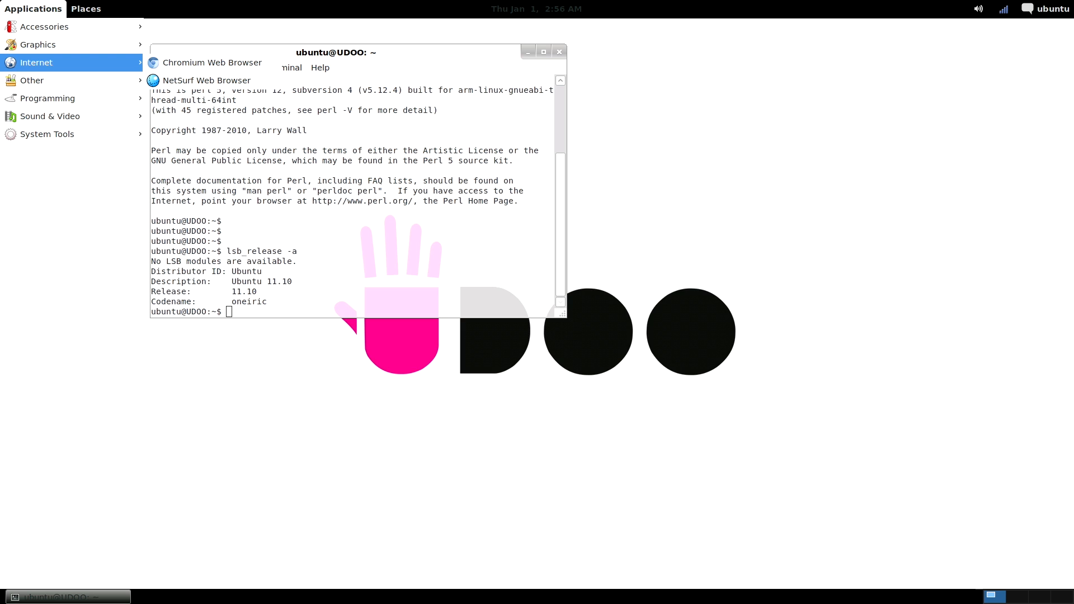
{"action": "mouse_move", "coordinate": [52, 74]}
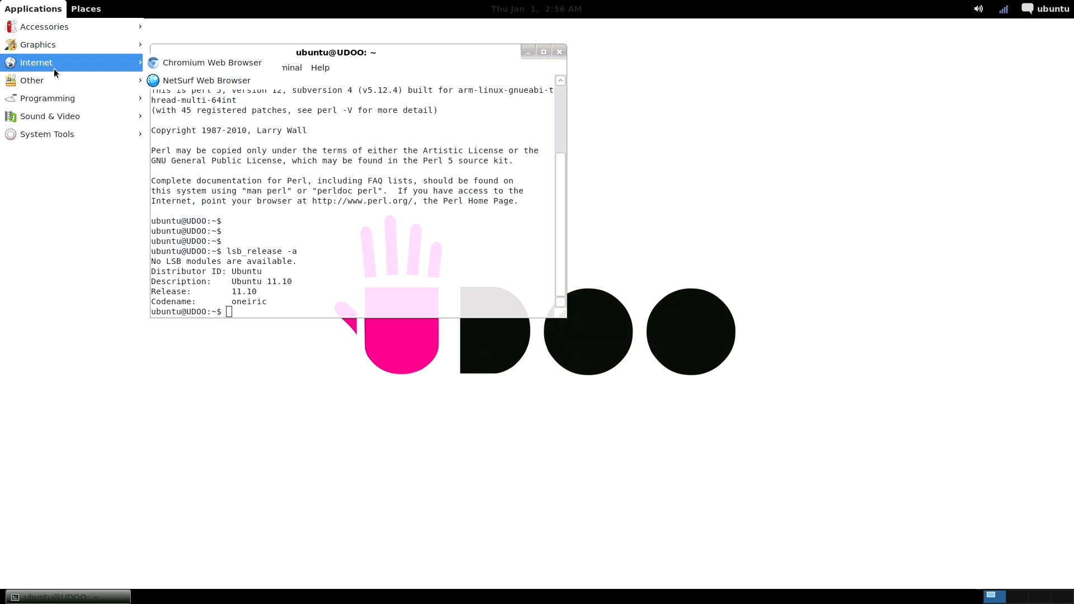
{"action": "left_click", "coordinate": [212, 62]}
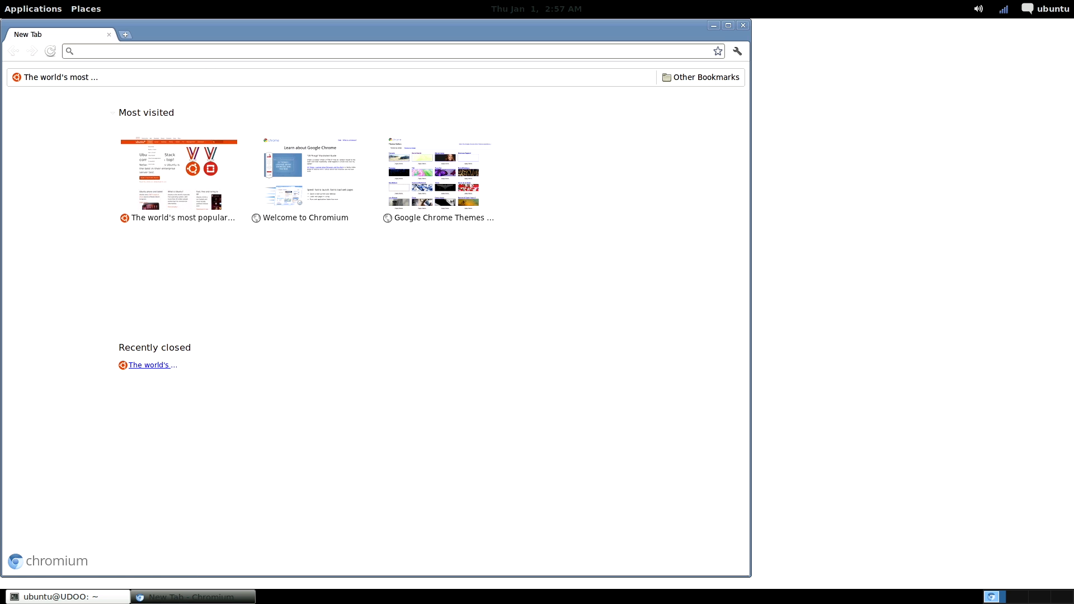
{"action": "type", "text": "ubuntu.com"}
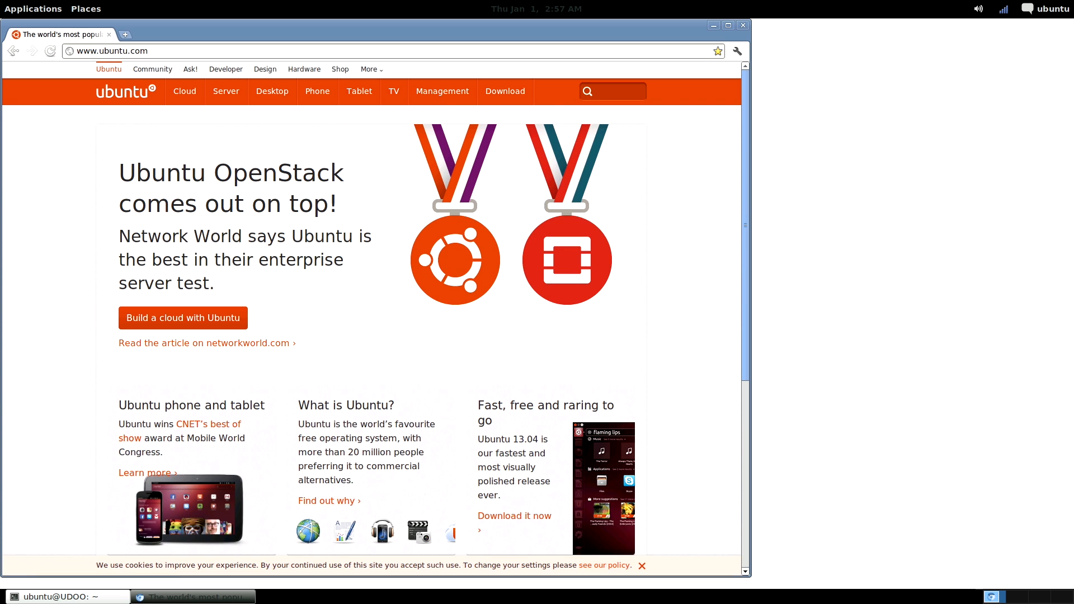
{"action": "mouse_move", "coordinate": [329, 183]}
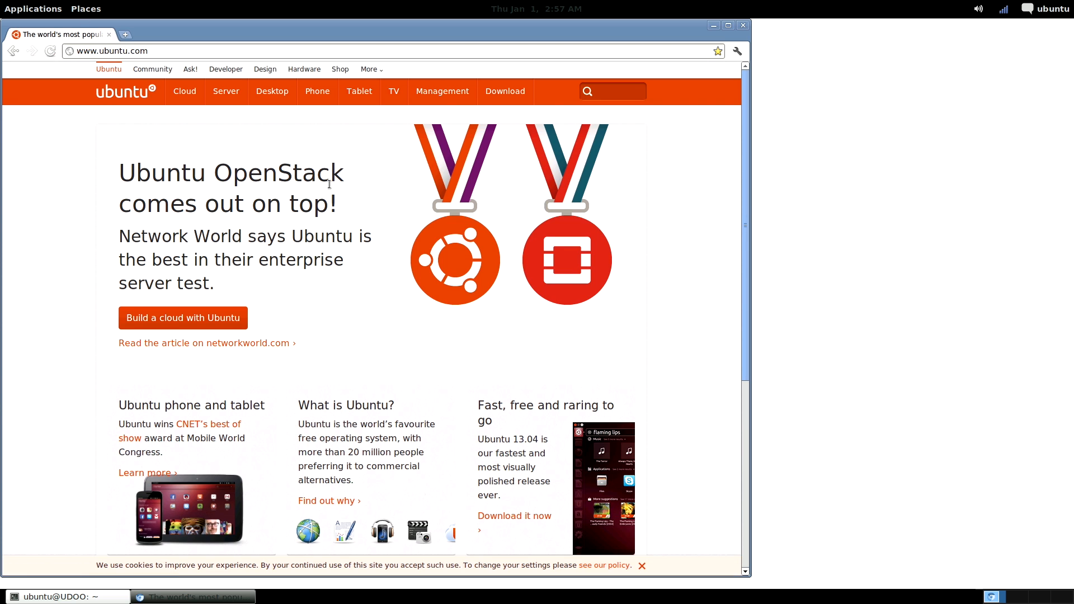
{"action": "scroll", "scroll_direction": "down", "scroll_amount": 3}
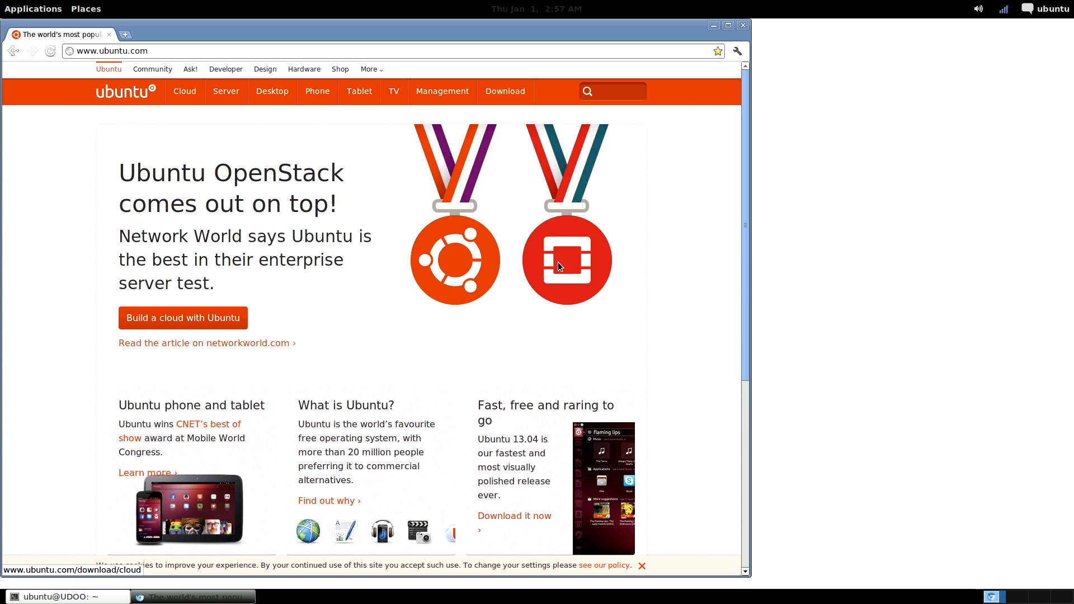
{"action": "mouse_move", "coordinate": [292, 38]}
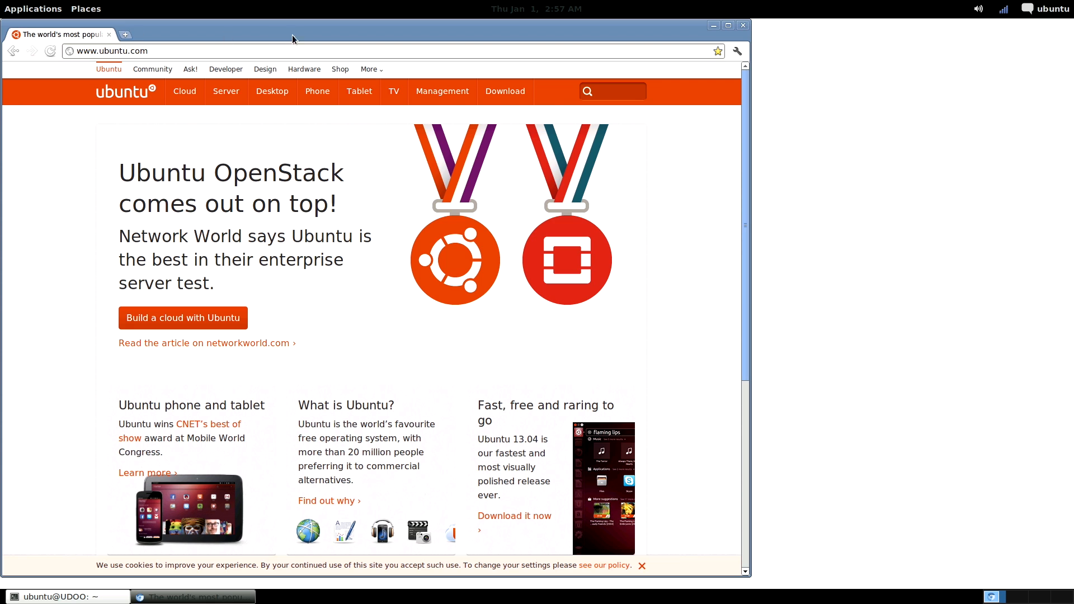
{"action": "mouse_move", "coordinate": [33, 8]}
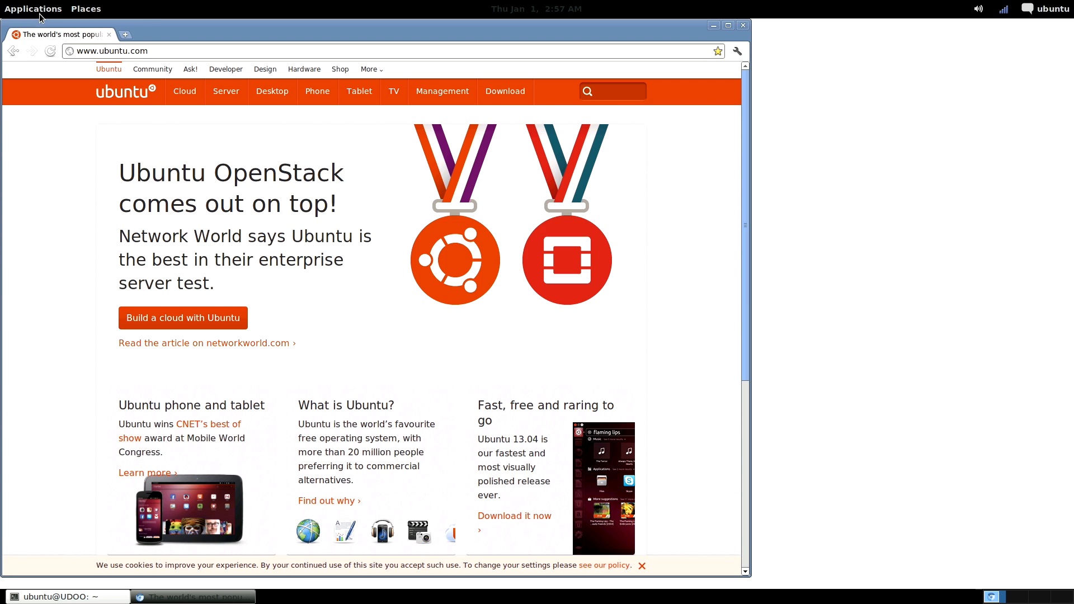
Launch Movie Player, move it over the web page and play Elephants_Dream_sample.mkv.
{"action": "left_click", "coordinate": [32, 8]}
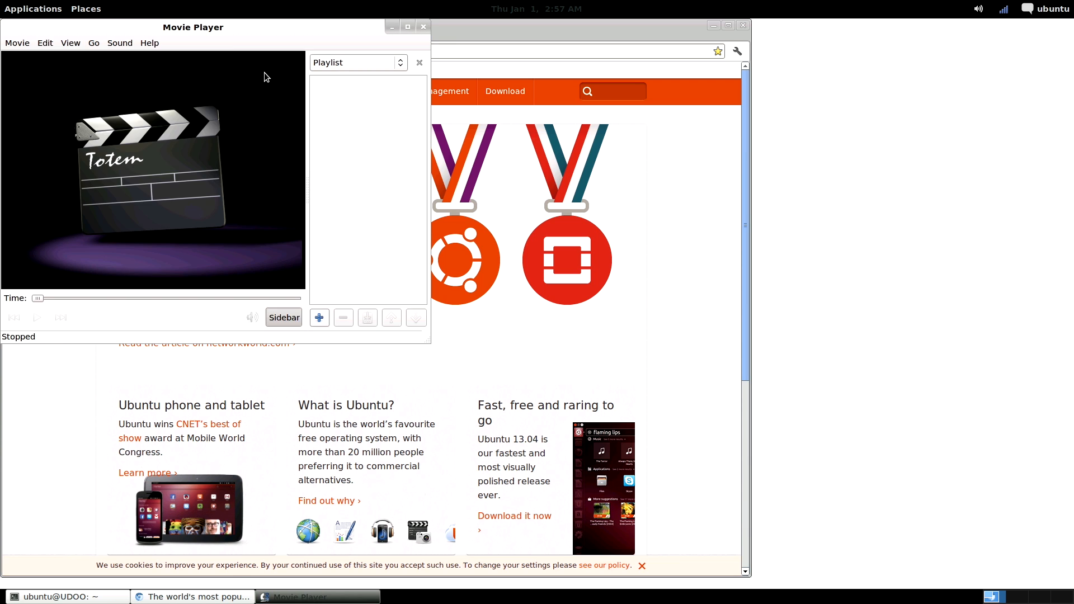
{"action": "left_click_drag", "start_coordinate": [193, 27], "coordinate": [652, 119]}
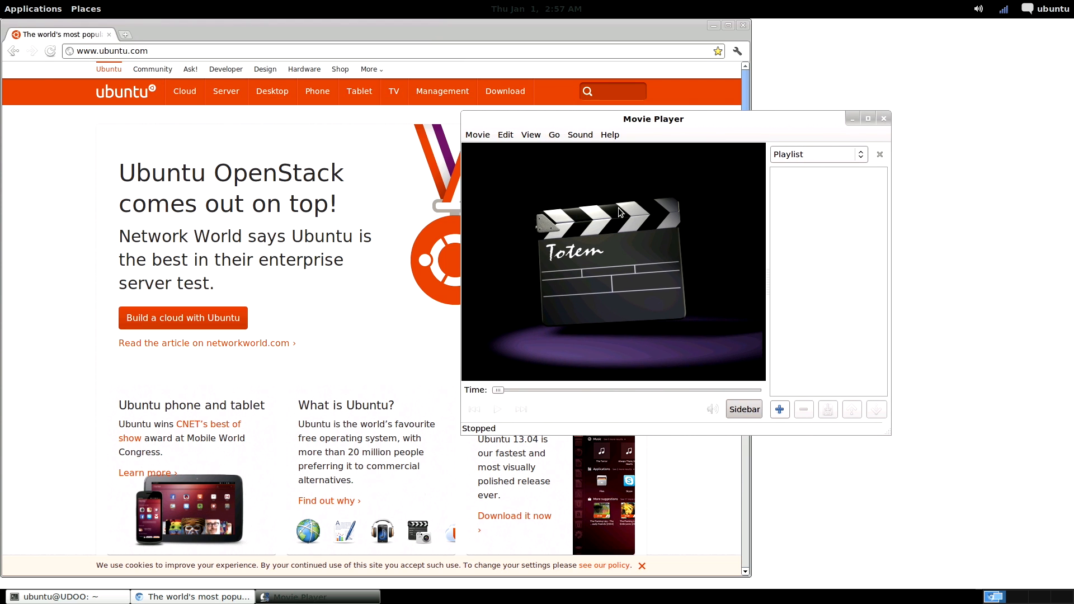
{"action": "left_click", "coordinate": [477, 135]}
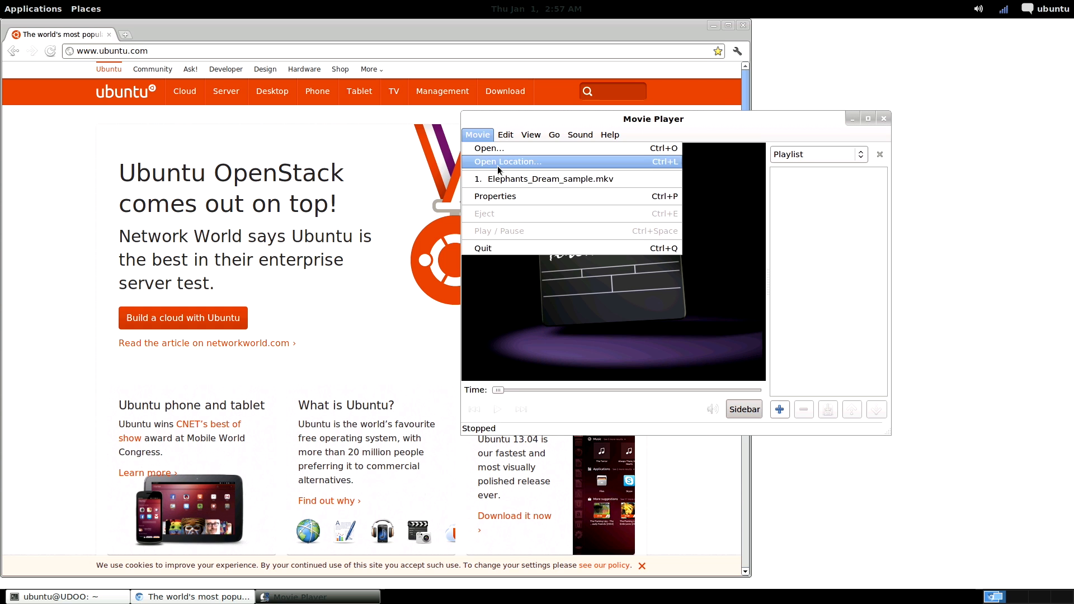
{"action": "left_click", "coordinate": [550, 179]}
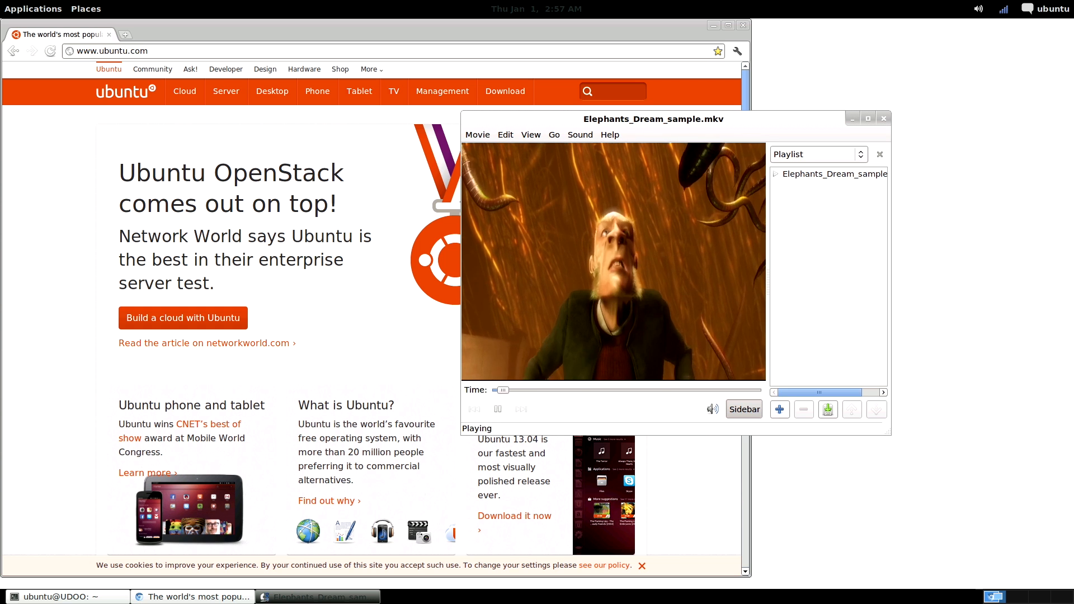